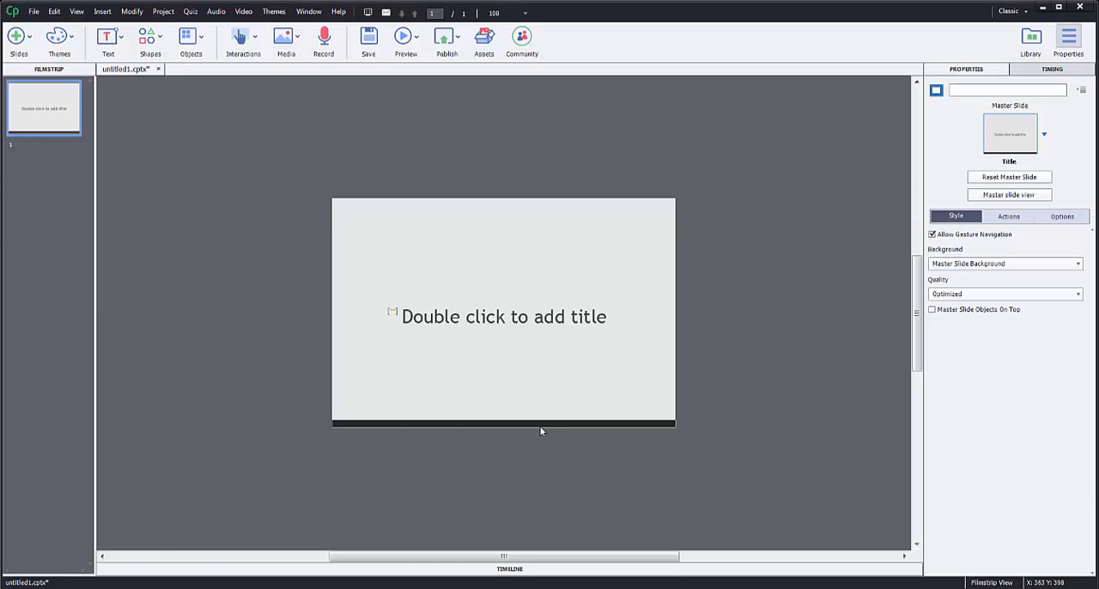
mouse_move(539, 433)
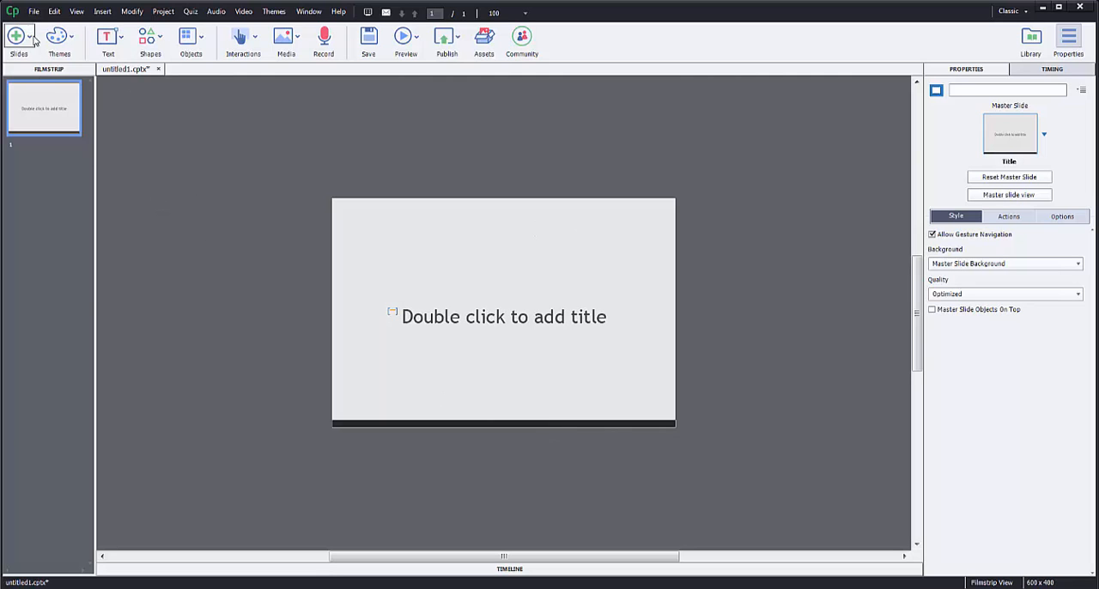
- Start a new blank Captivate project from the File menu
click(35, 11)
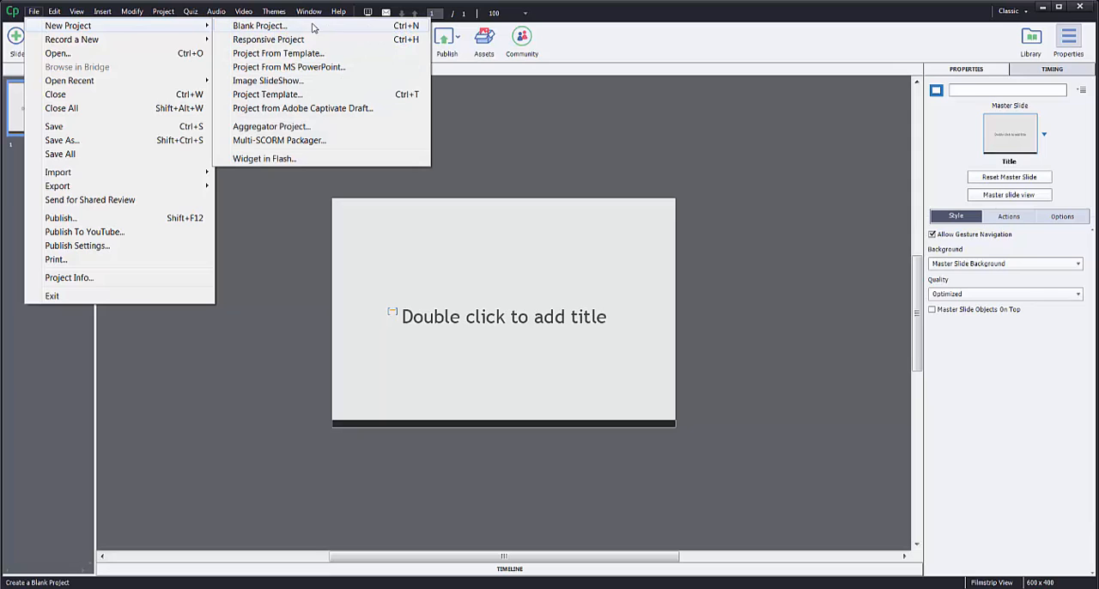
click(259, 24)
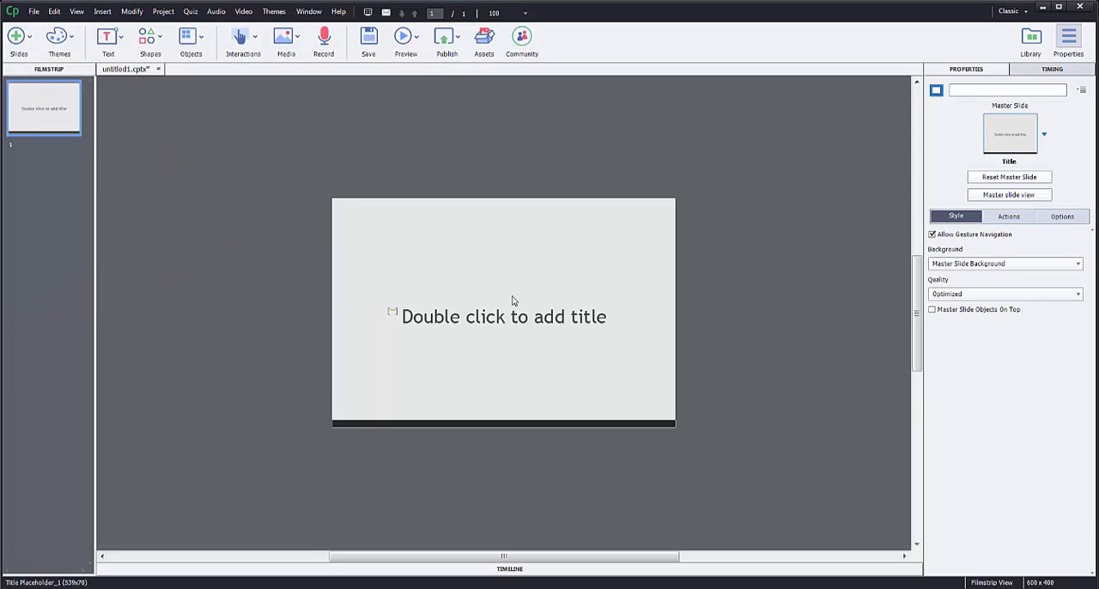
mouse_move(453, 278)
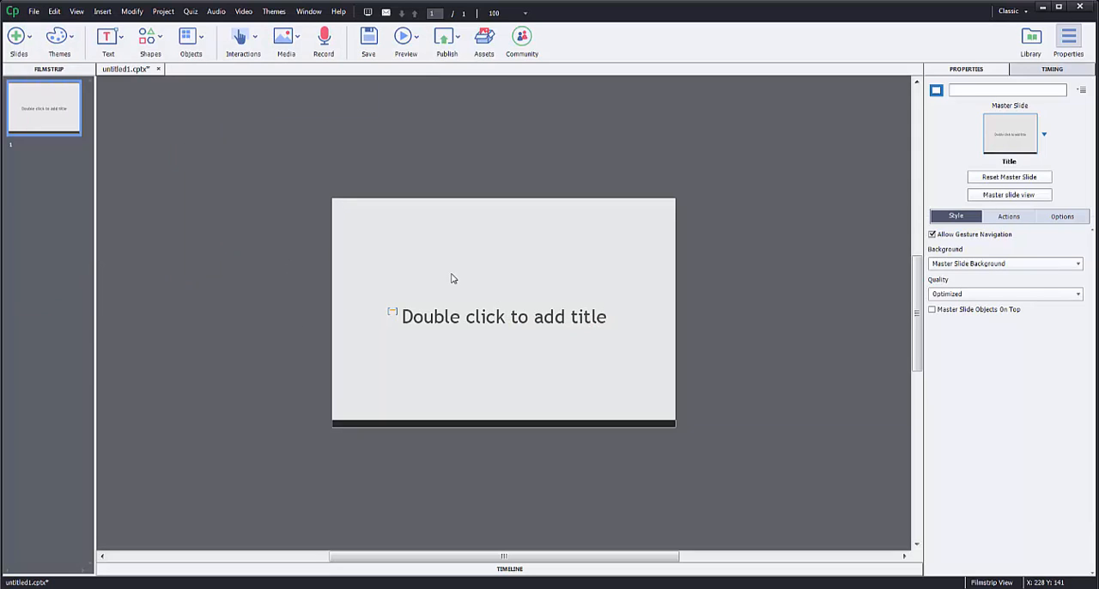
- Choose the YouTube widget from the Learning Interactions gallery
click(244, 37)
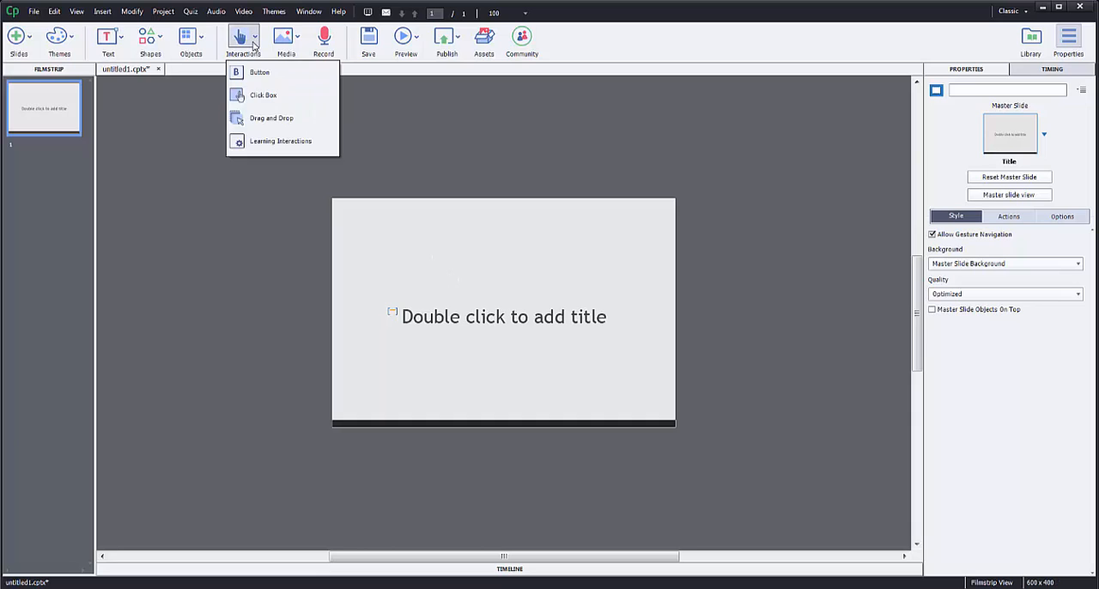
mouse_move(282, 141)
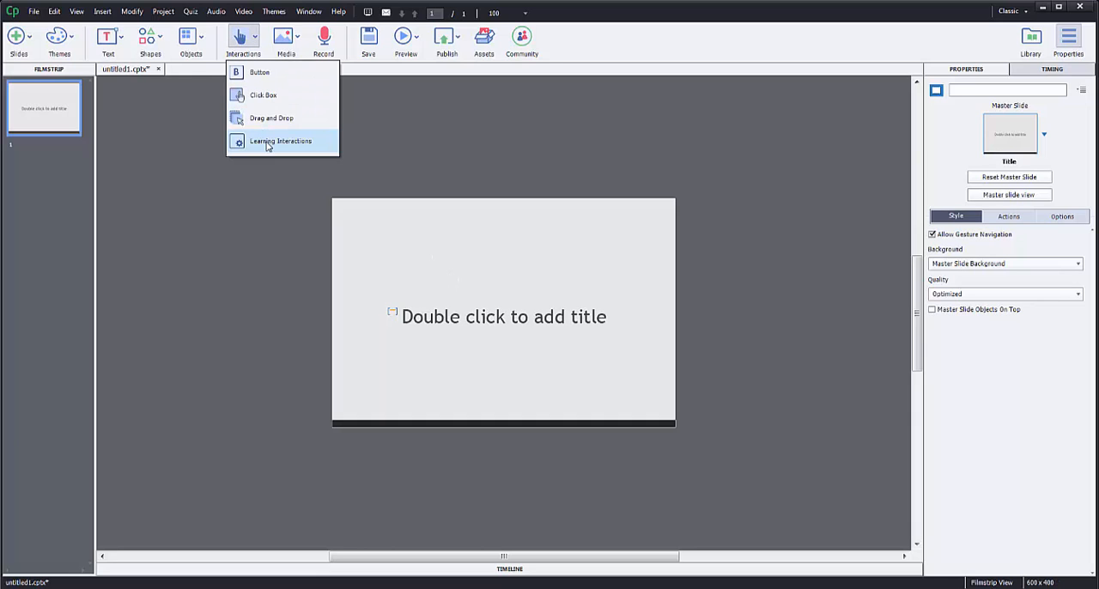
click(280, 141)
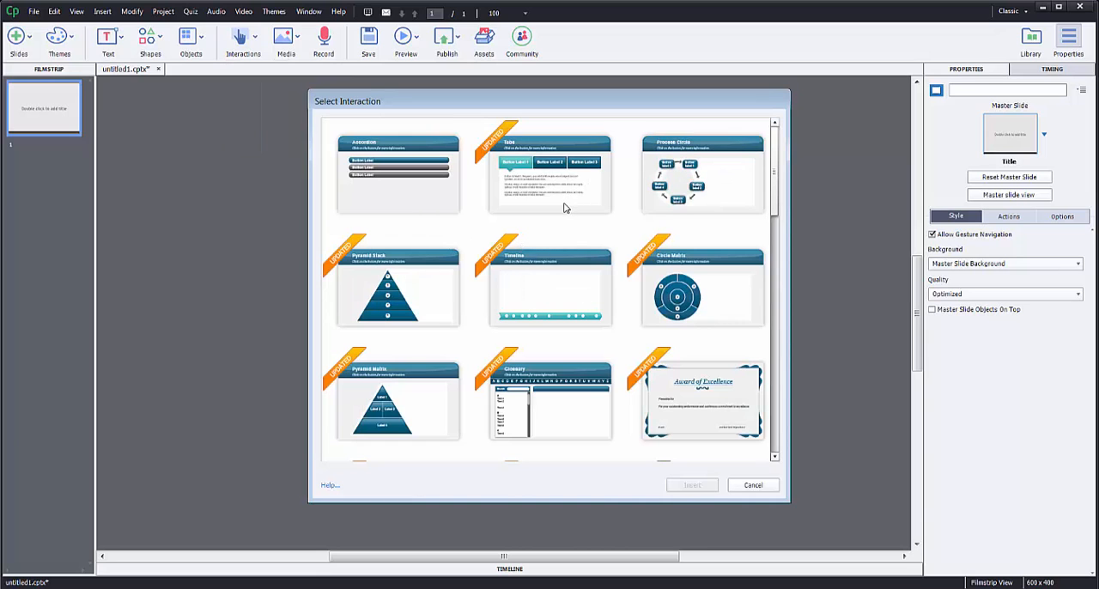
scroll(down, 3)
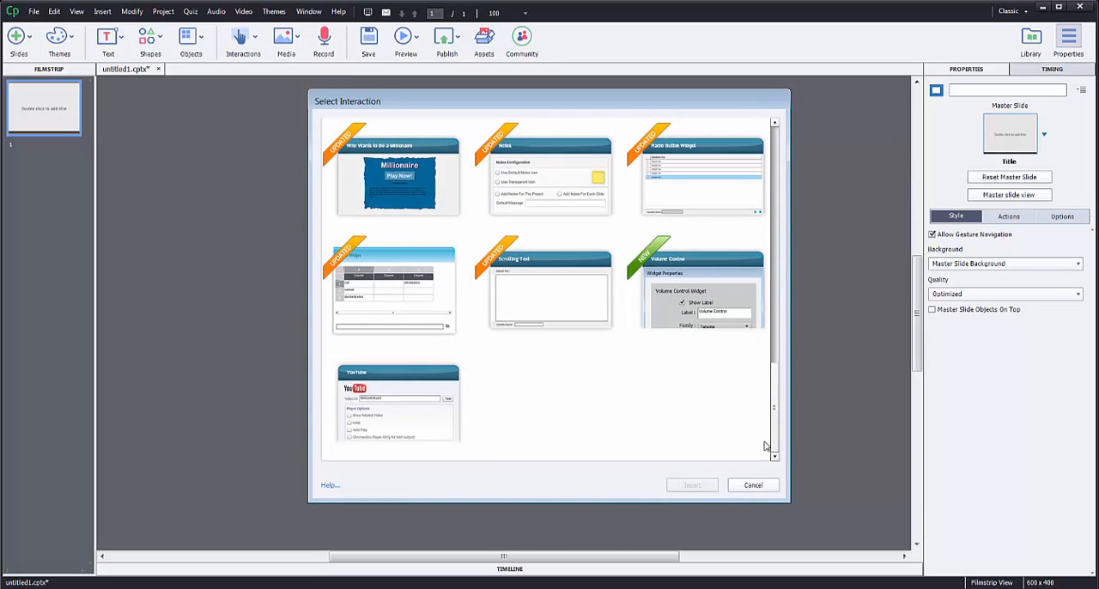
click(398, 404)
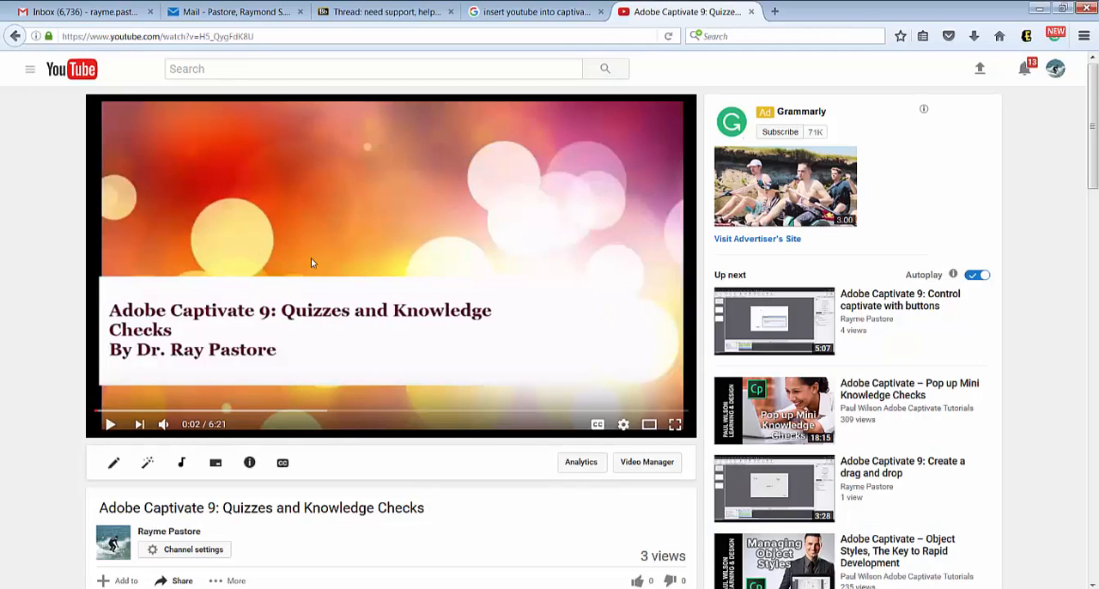
mouse_move(312, 196)
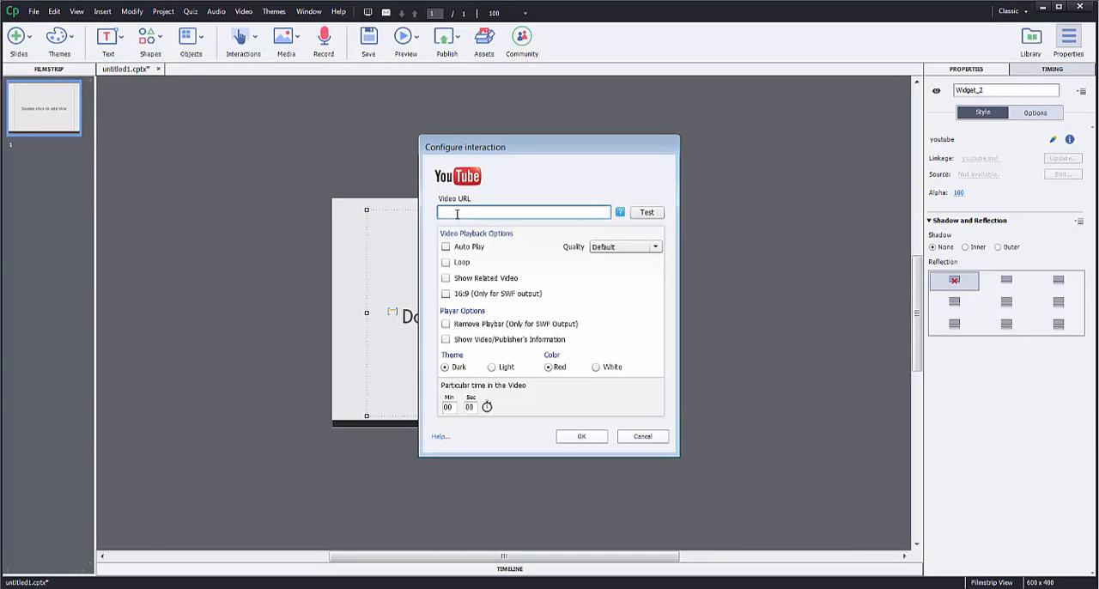
text(https://www.youtube.com/watch?v=H5_QygFdKBU)
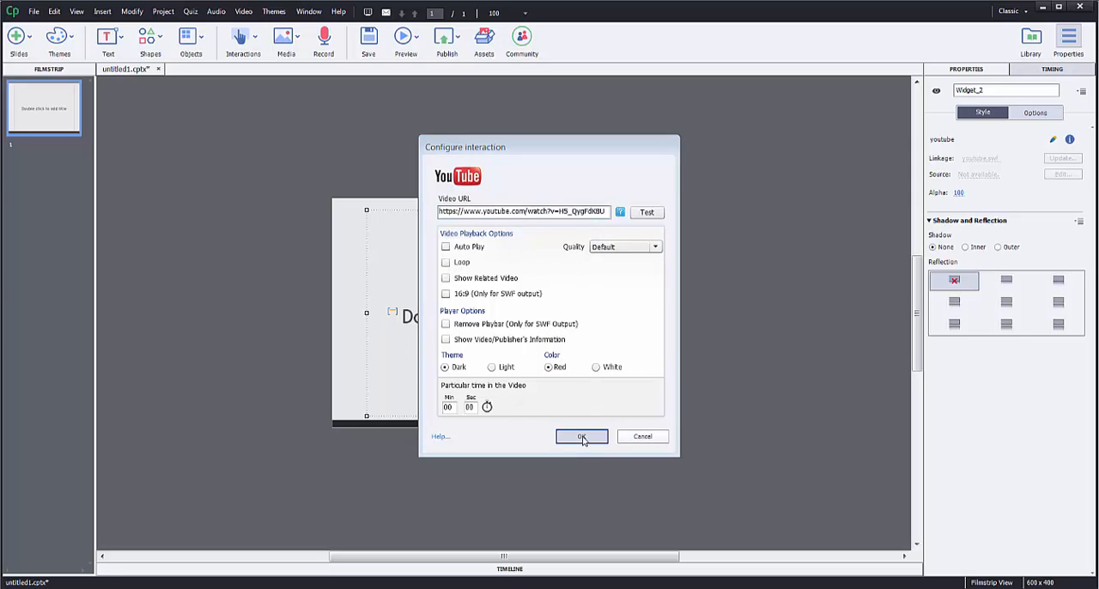
click(581, 436)
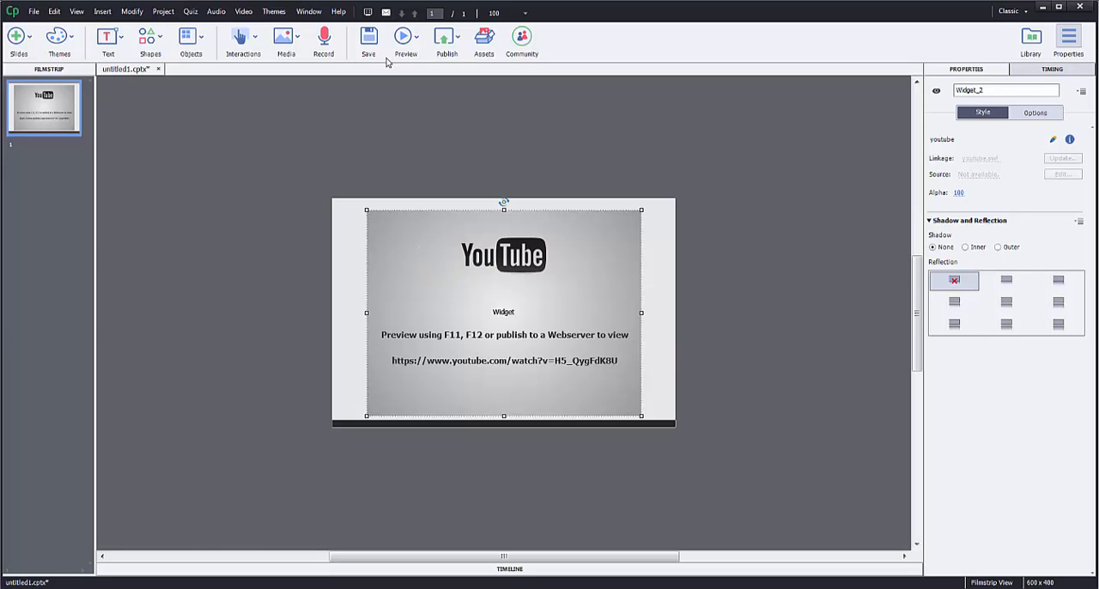
- Preview the project as HTML5 in Browser
click(405, 40)
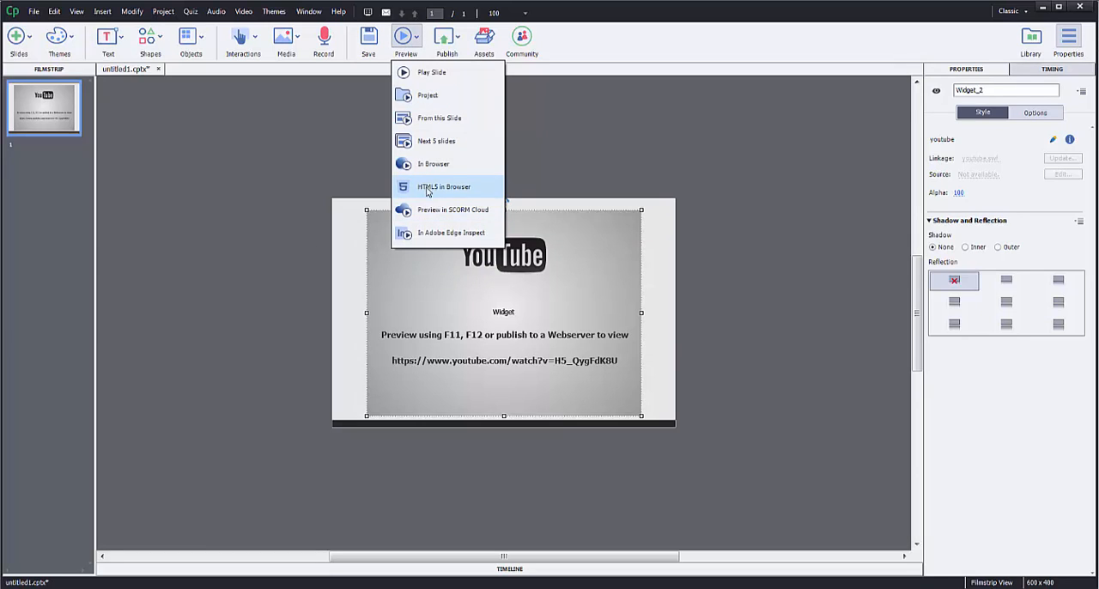
click(443, 185)
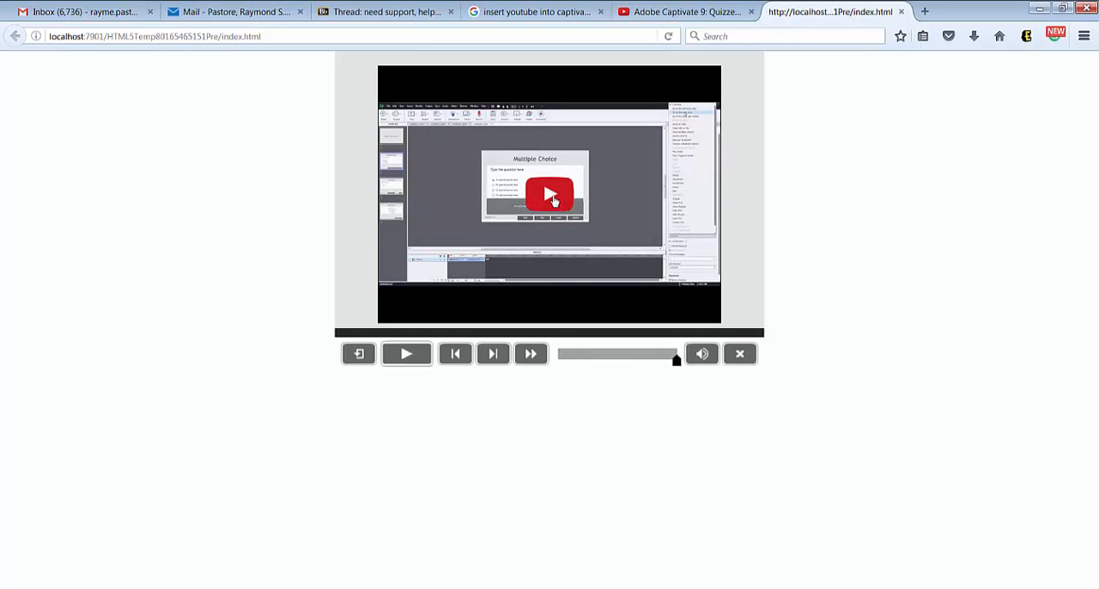
- Play the embedded YouTube video in the Firefox HTML5 preview
click(549, 194)
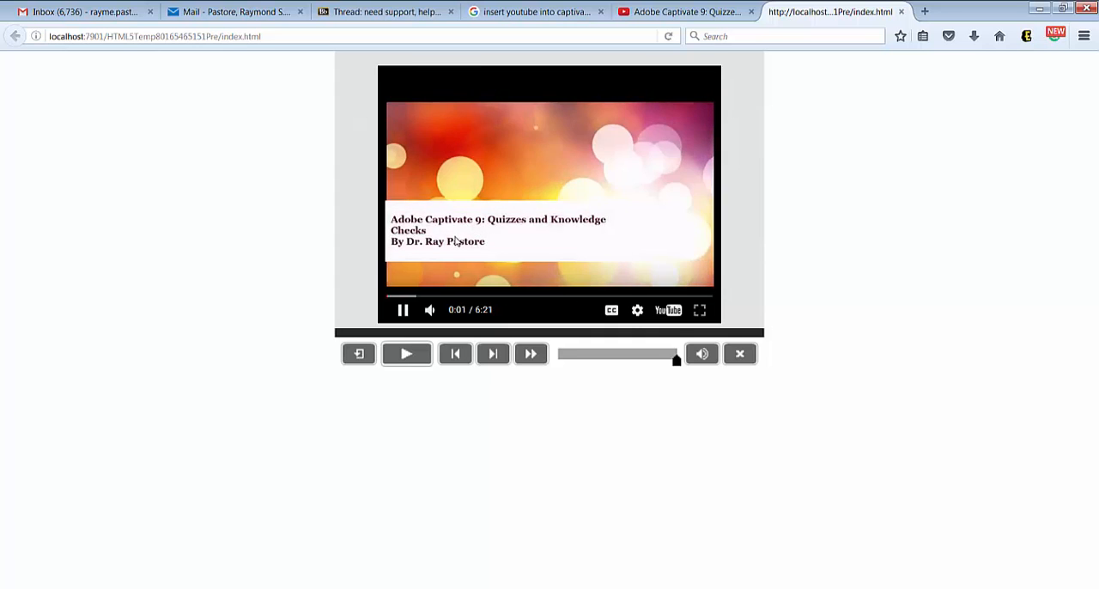